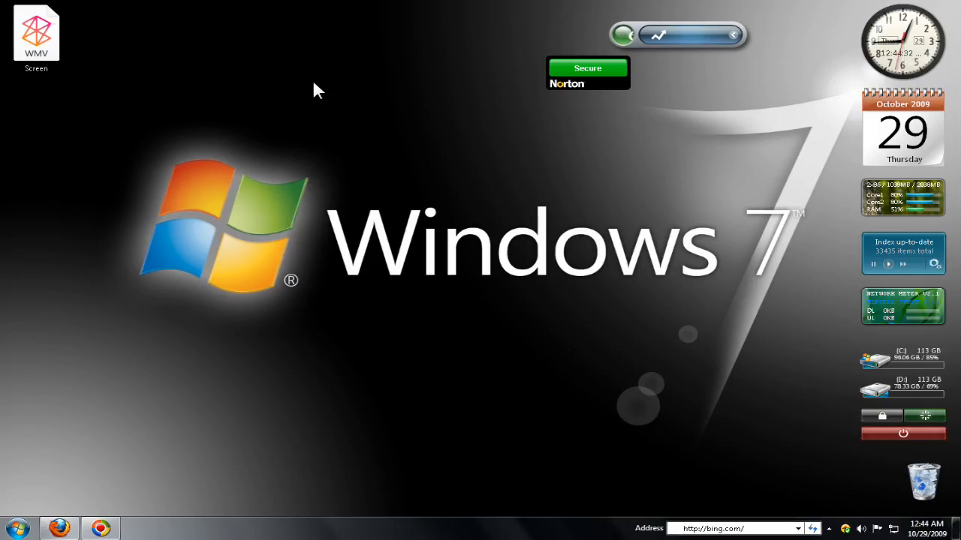
mouse_move(574, 284)
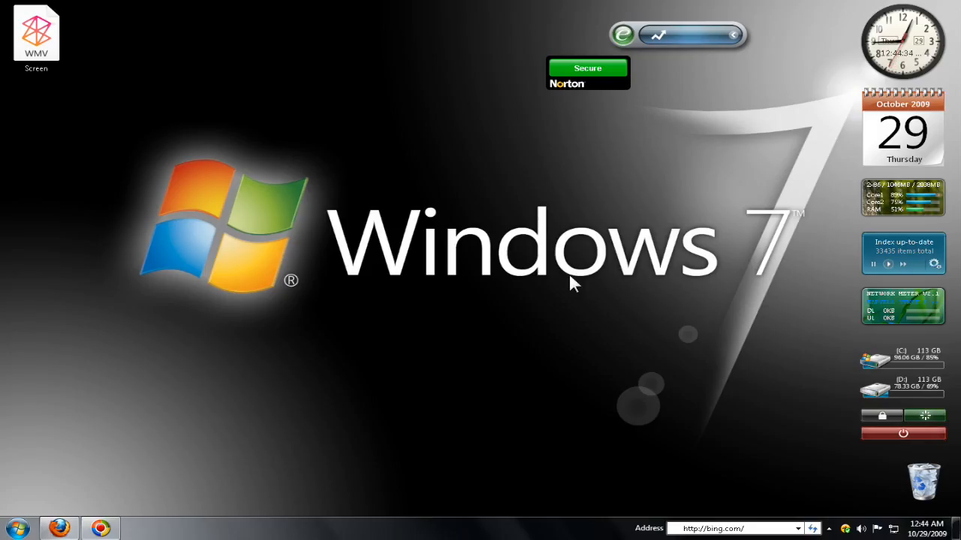
mouse_move(756, 63)
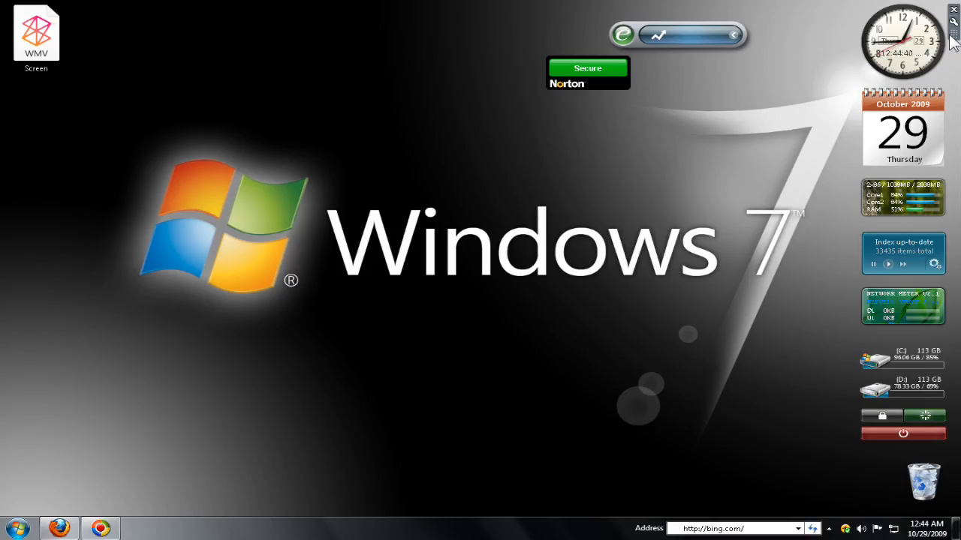
mouse_move(953, 41)
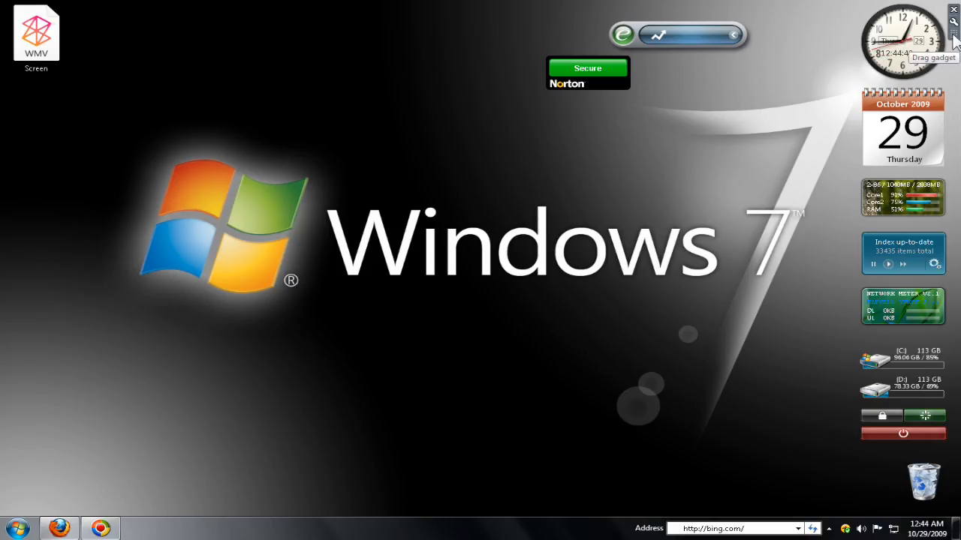
- Pull the clock gadget out of the right-hand gadget column and drop it beside the Windows logo
left_click_drag(908, 41, 278, 262)
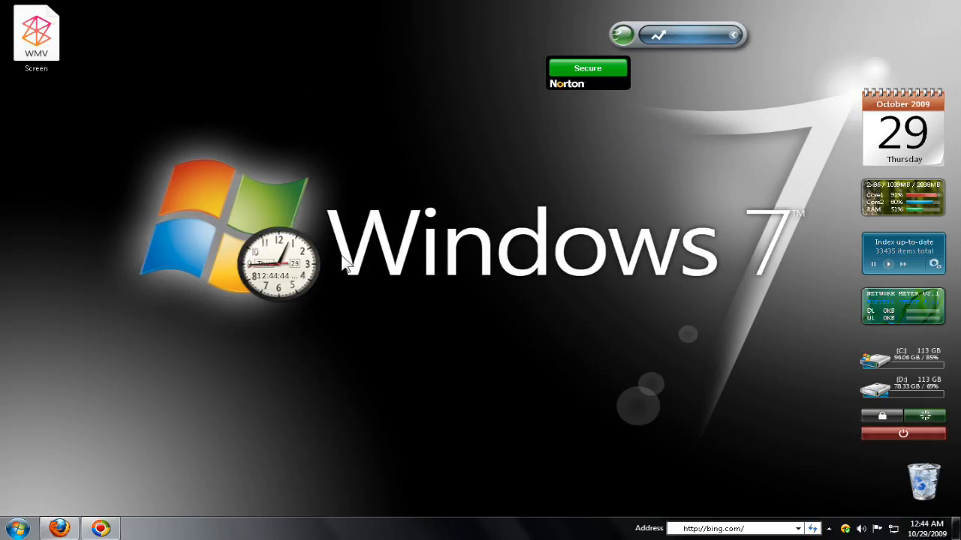
mouse_move(432, 339)
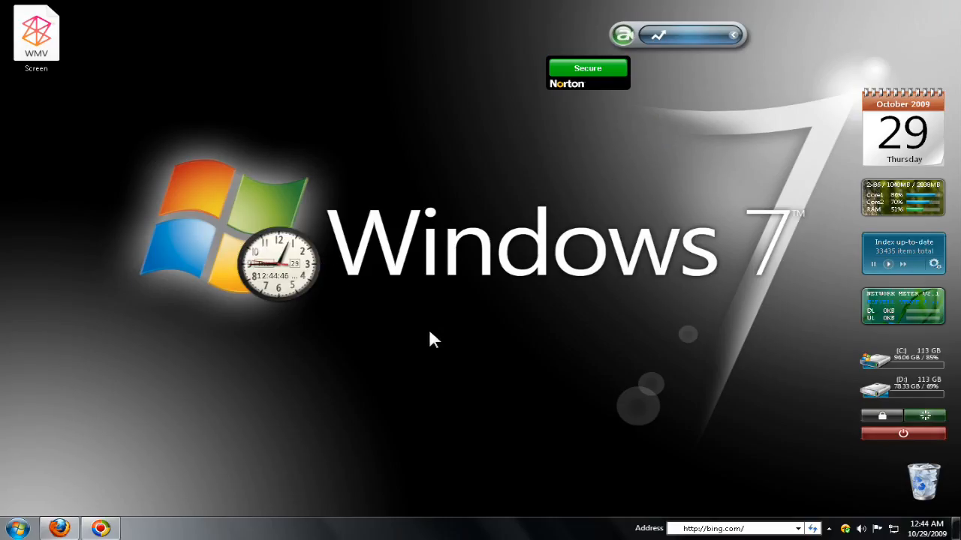
right_click(435, 338)
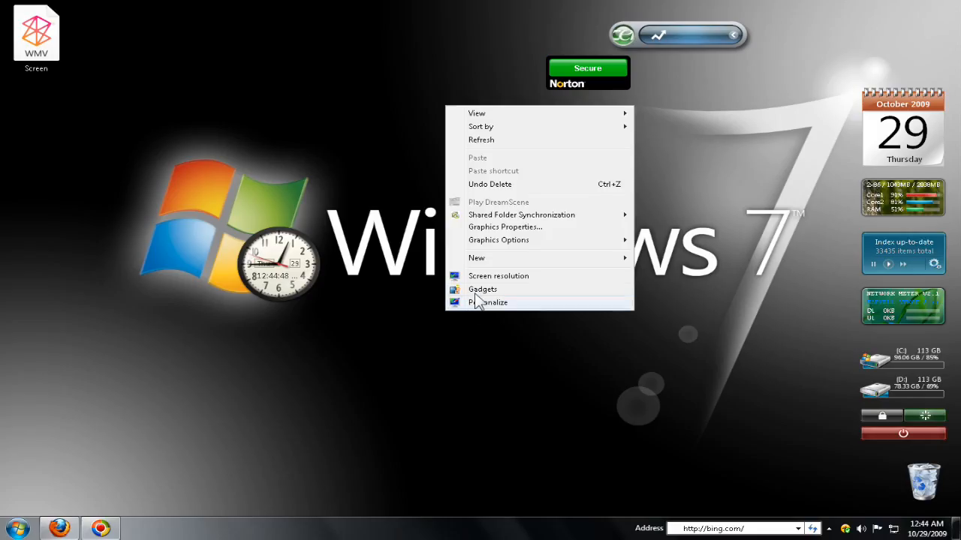
left_click(398, 350)
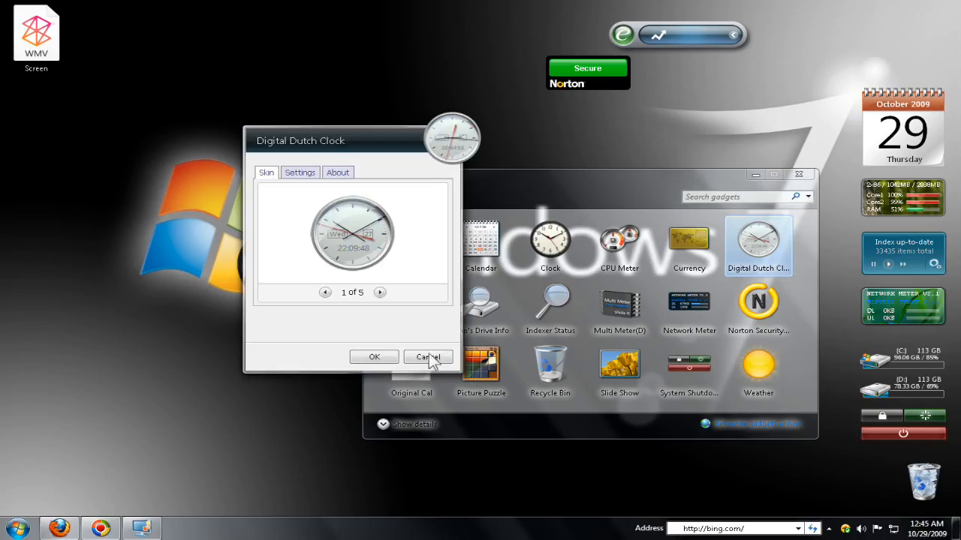
left_click(427, 356)
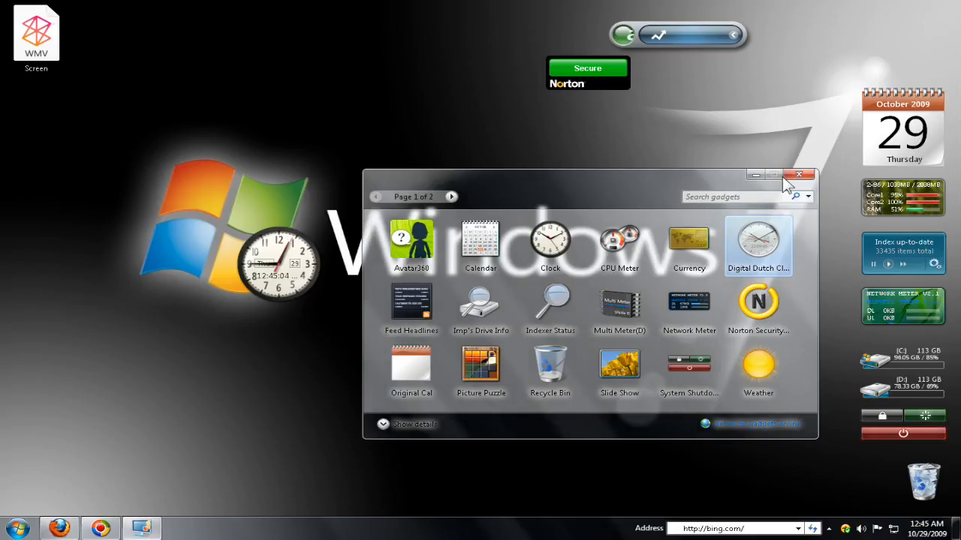
left_click(798, 175)
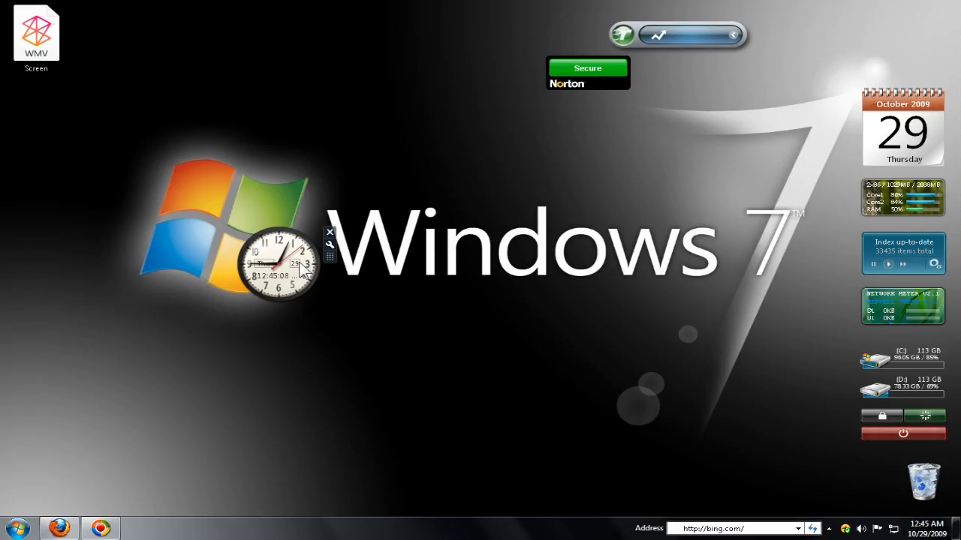
mouse_move(300, 270)
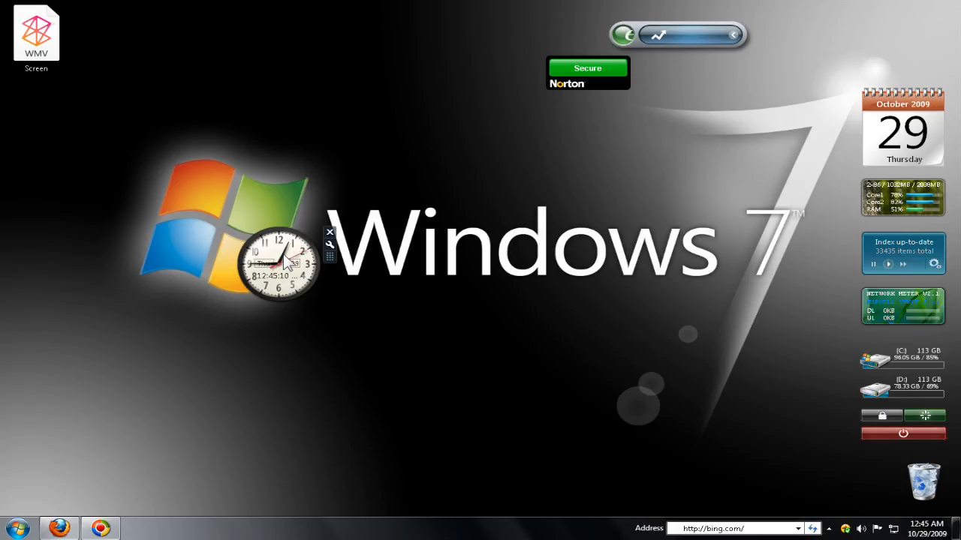
- Return the clock gadget from beside the logo to the top of the column, above the calendar
left_click_drag(278, 263, 844, 41)
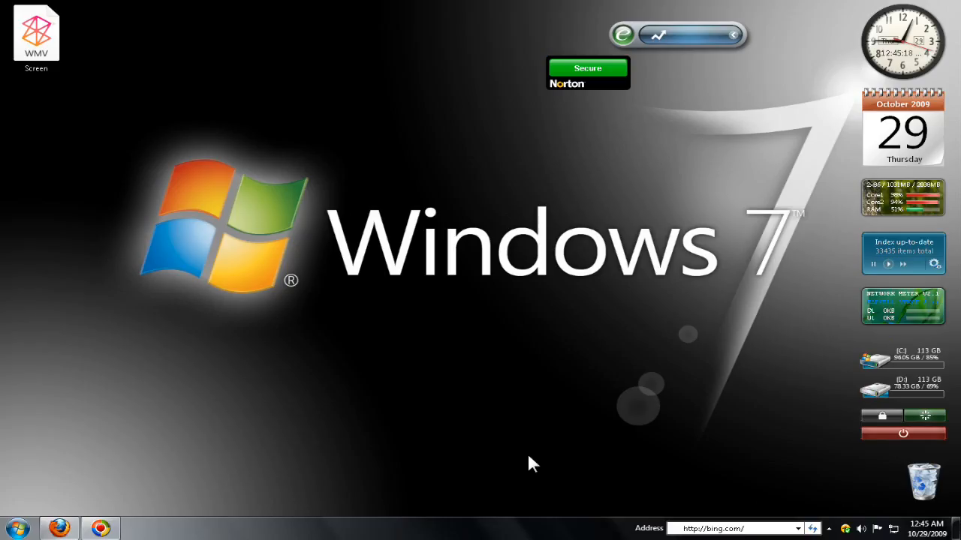
mouse_move(58, 529)
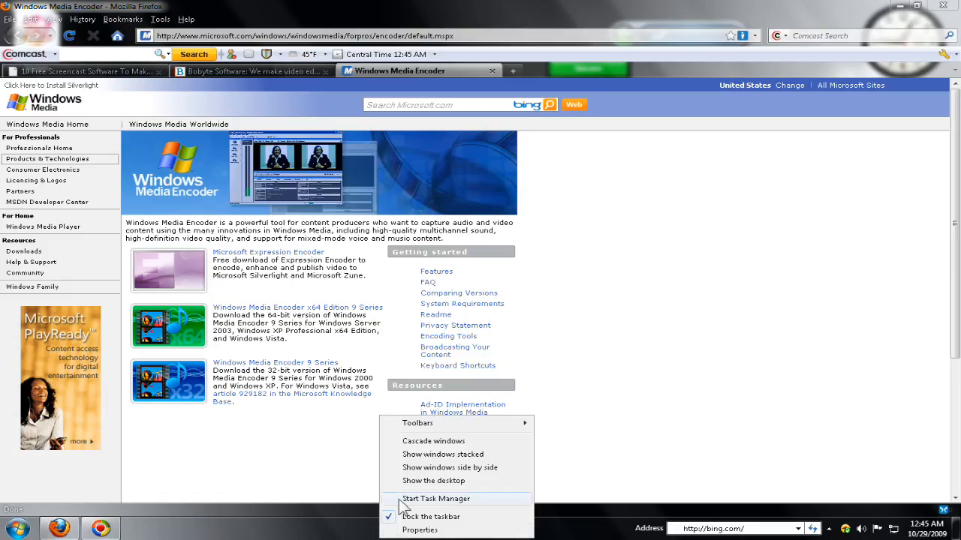
mouse_move(405, 501)
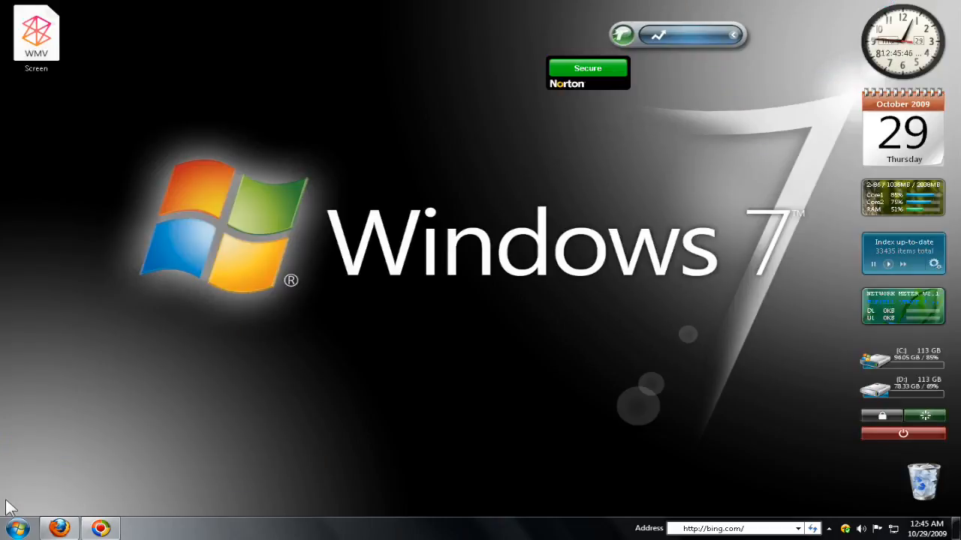
- Show the Start menu's Shut down submenu with Switch user, Log off, Lock, Restart and Sleep
left_click(15, 529)
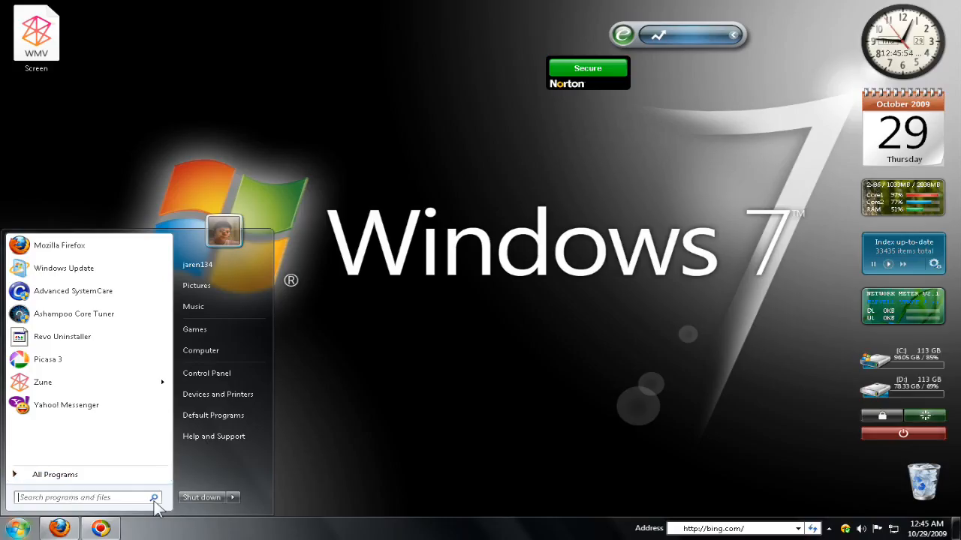
mouse_move(194, 514)
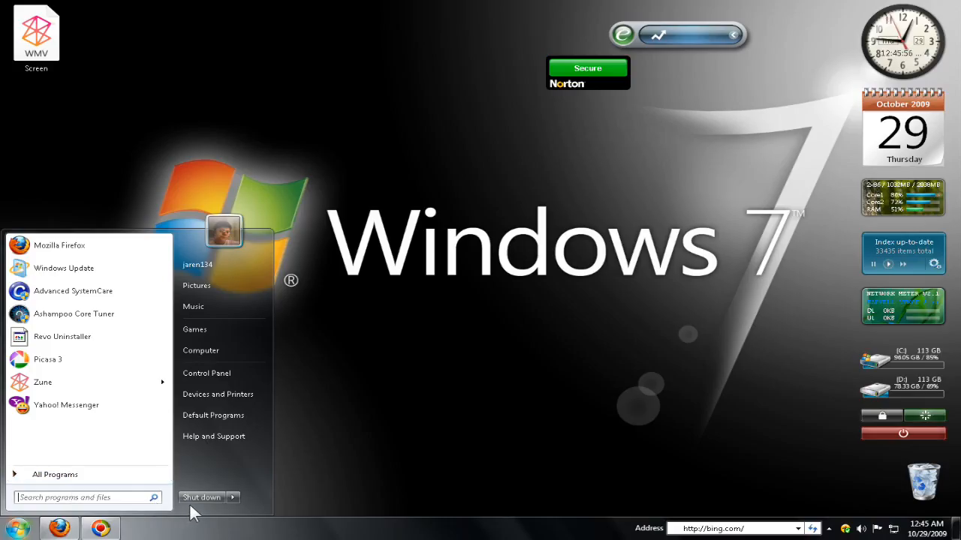
left_click(233, 497)
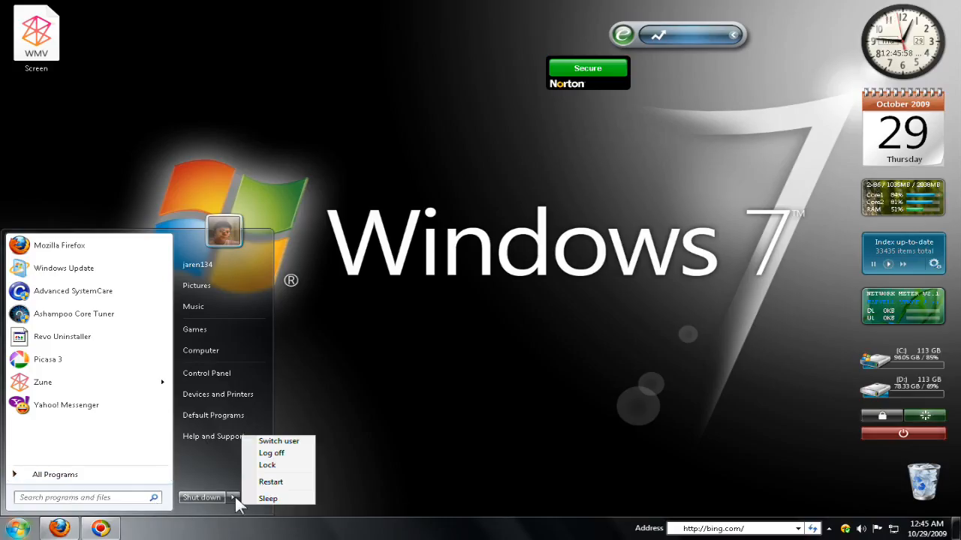
mouse_move(268, 498)
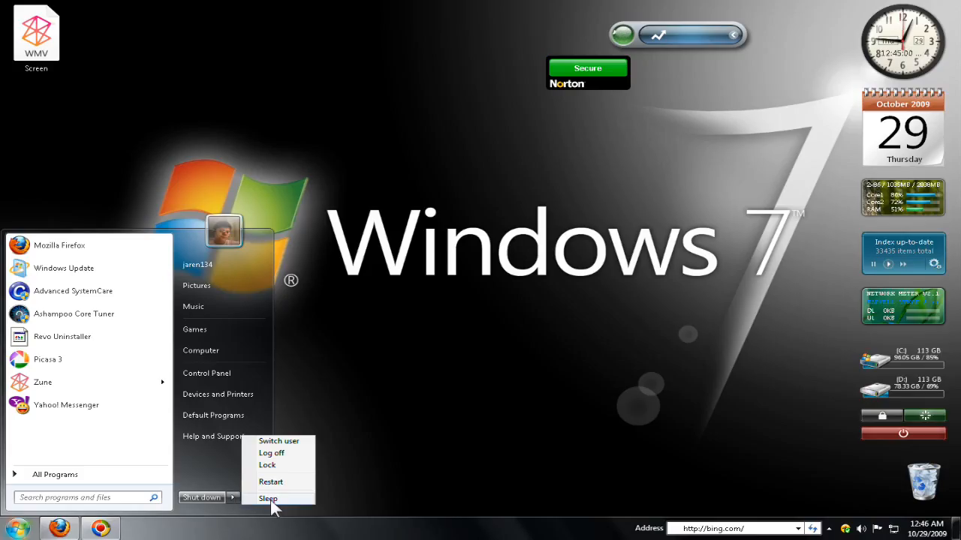
mouse_move(304, 492)
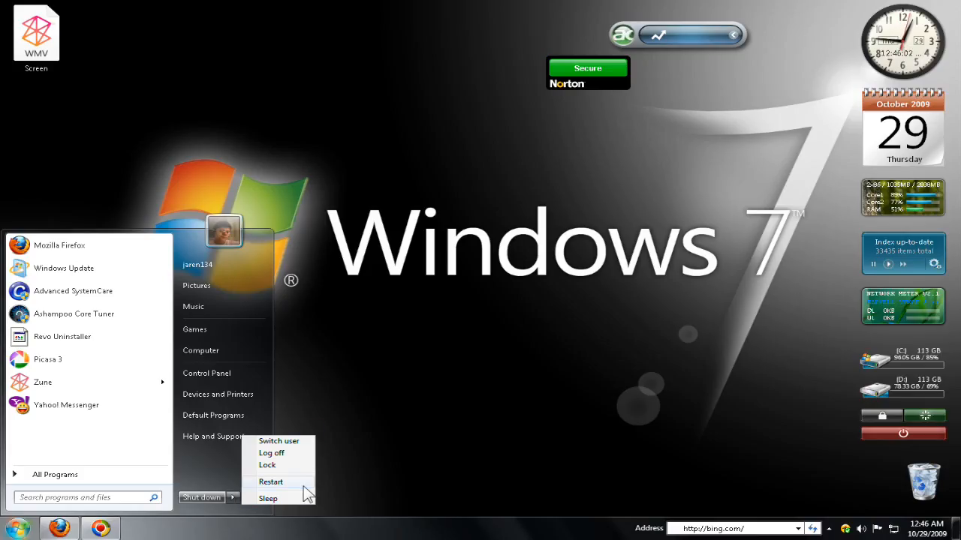
mouse_move(222, 394)
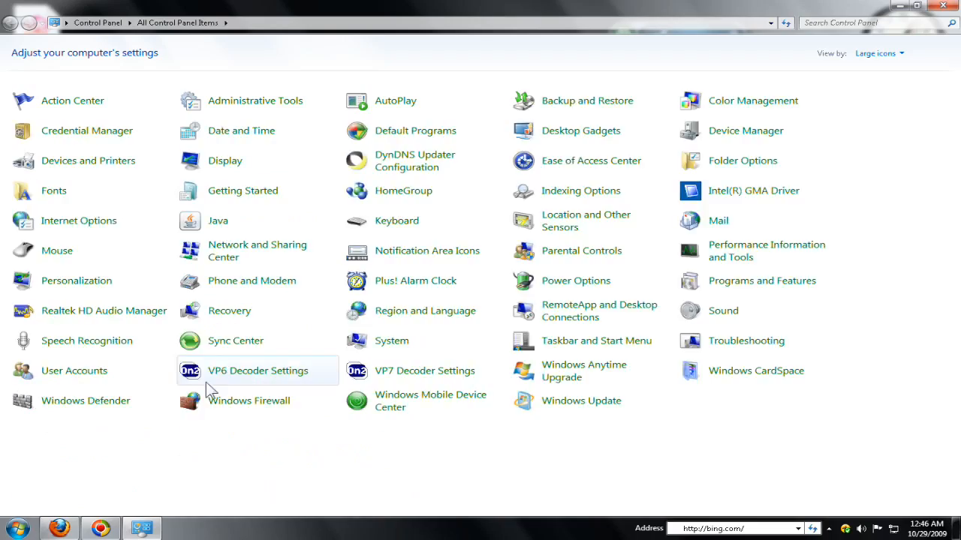
- Go back from All Control Panel Items to the Category view
left_click(878, 53)
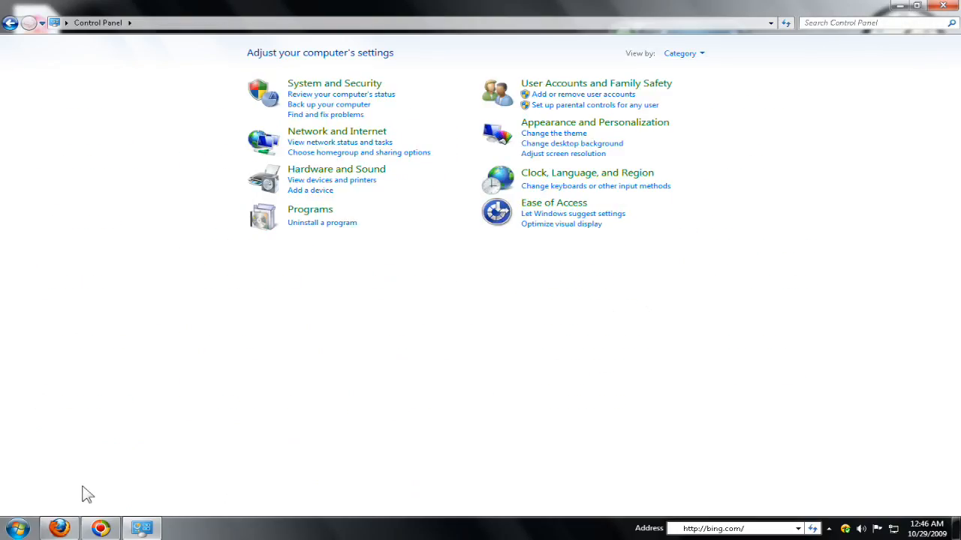
mouse_move(630, 345)
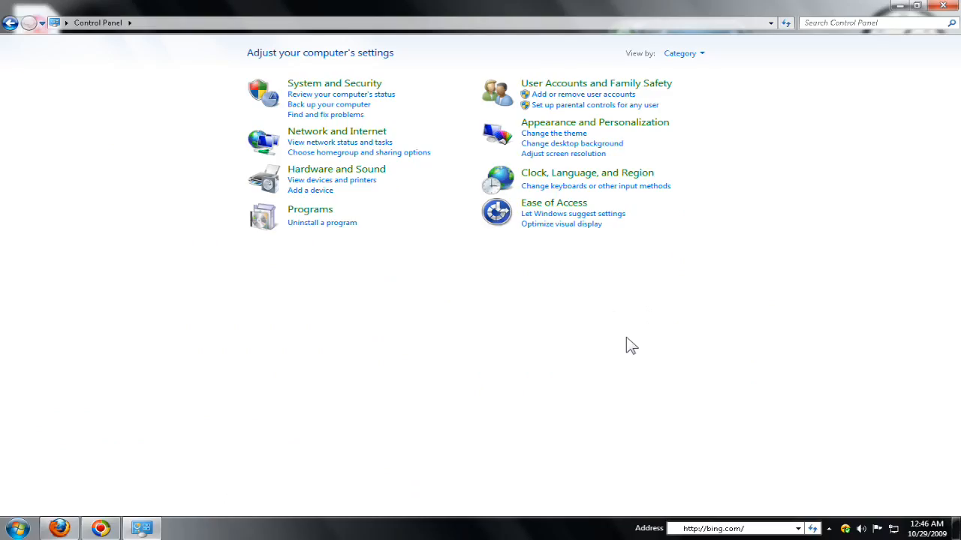
mouse_move(636, 337)
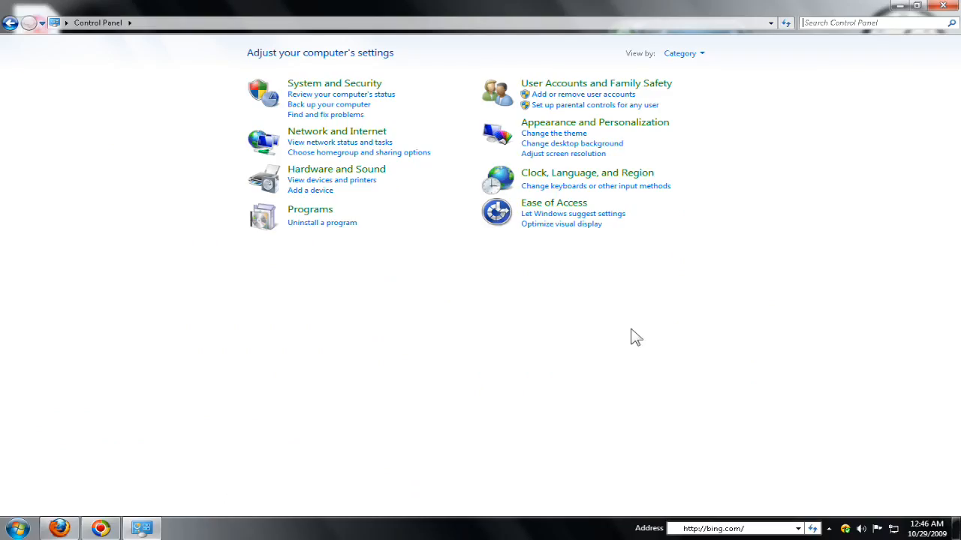
mouse_move(705, 118)
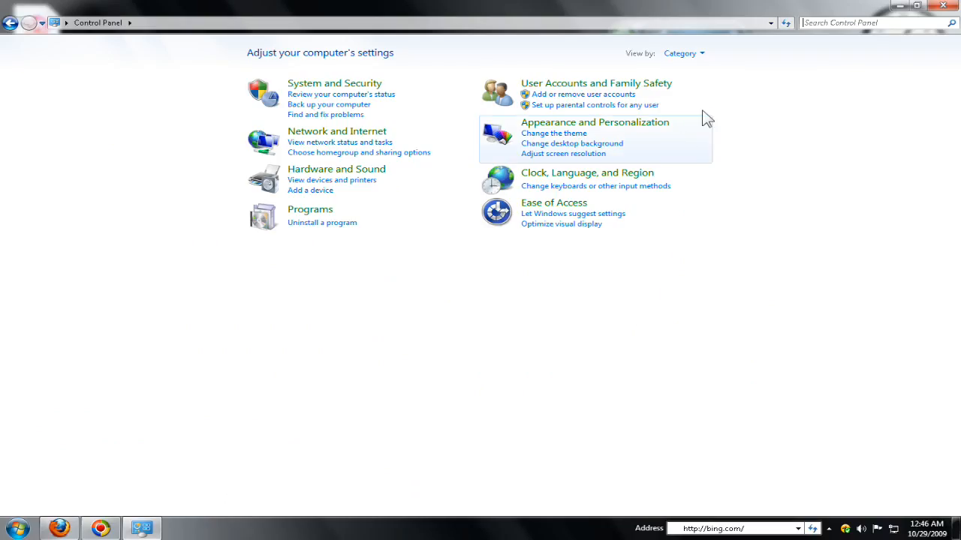
mouse_move(739, 57)
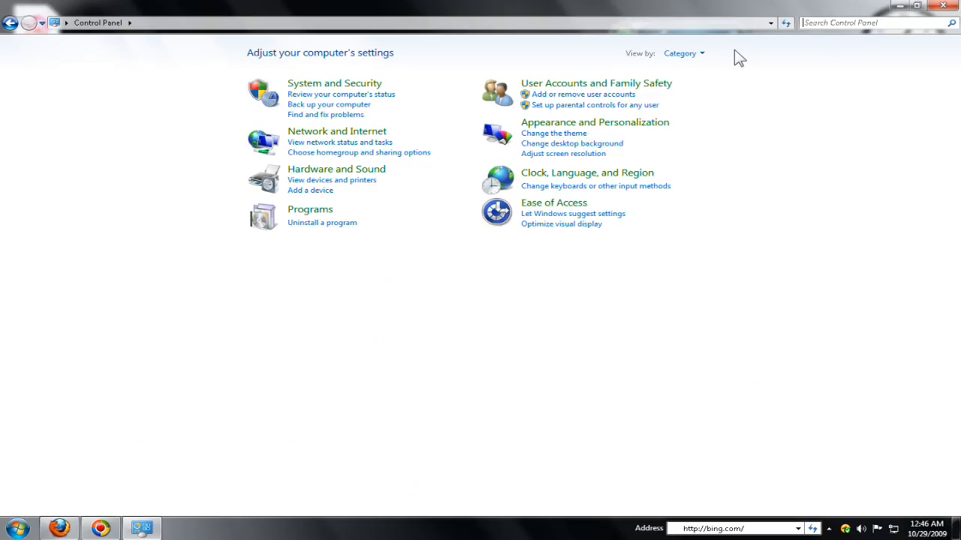
mouse_move(679, 54)
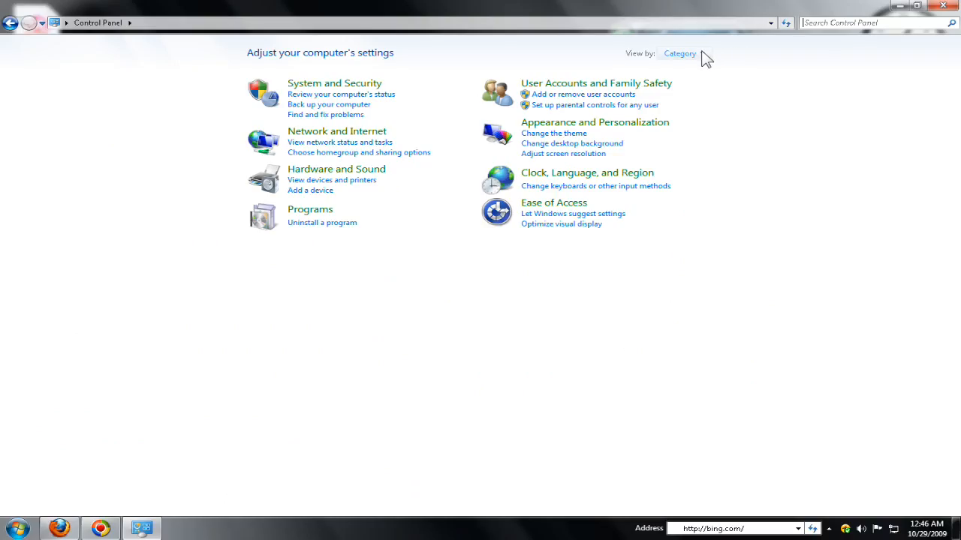
- Switch the Control Panel view to Large icons, listing all items
left_click(680, 53)
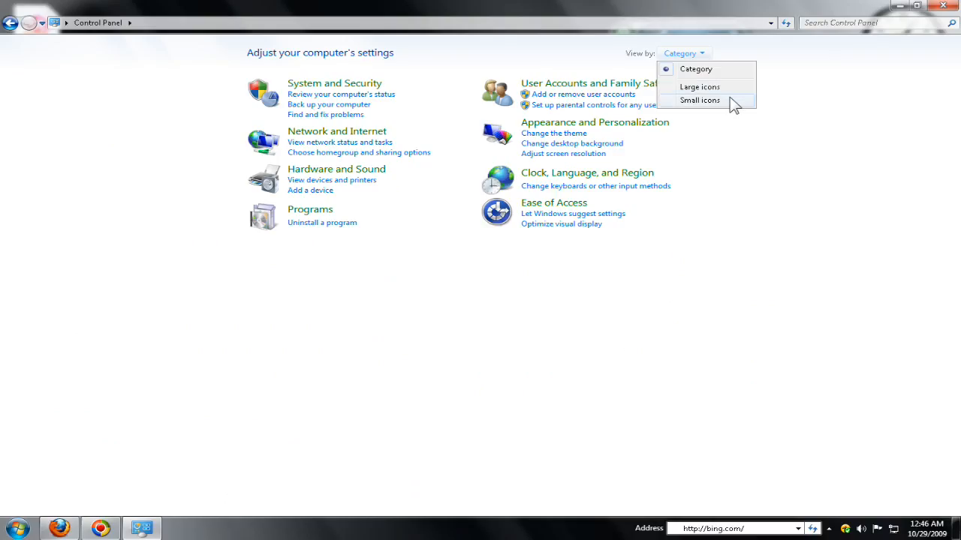
left_click(699, 86)
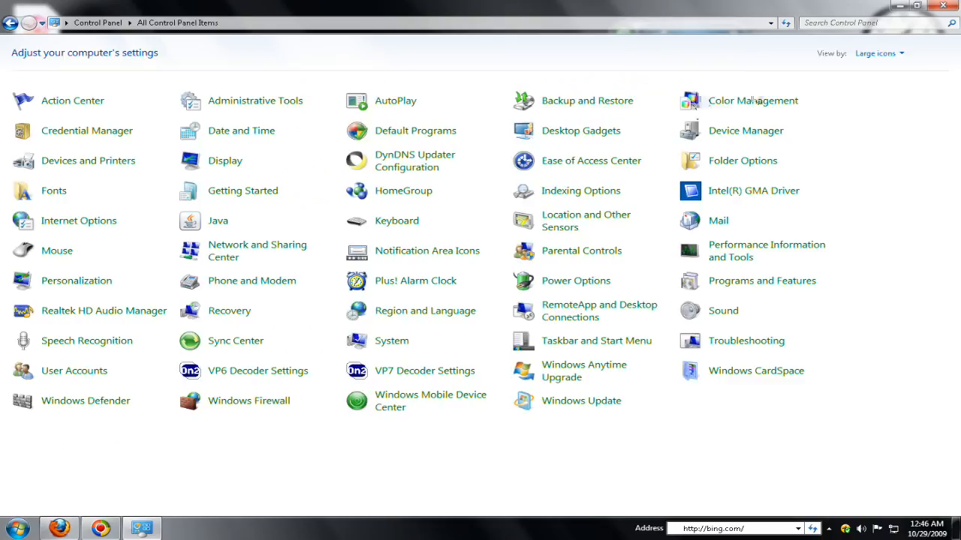
mouse_move(312, 477)
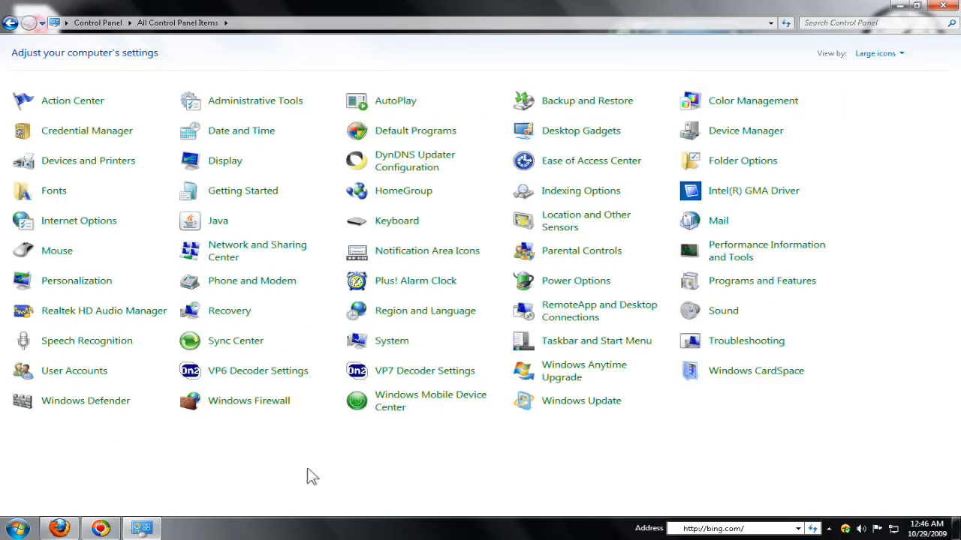
mouse_move(319, 471)
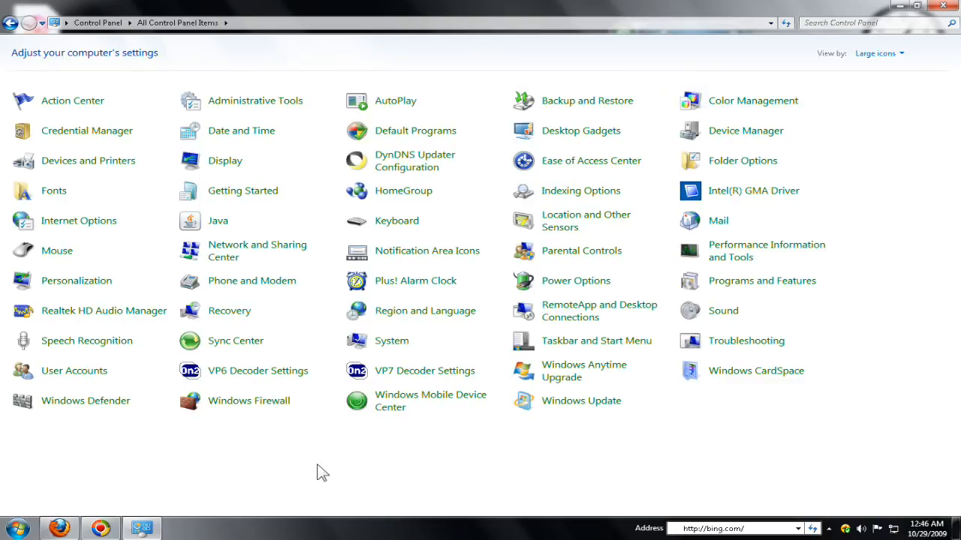
mouse_move(336, 464)
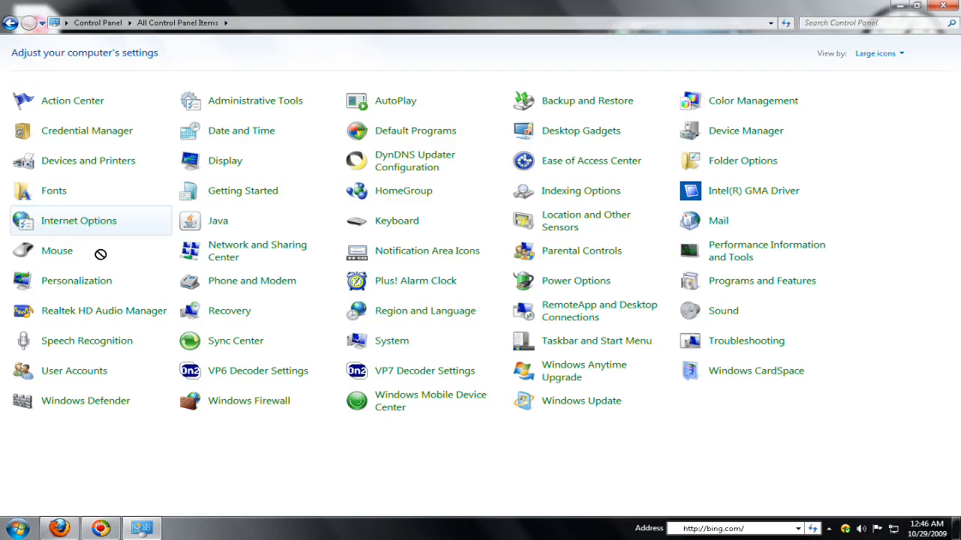
mouse_move(281, 174)
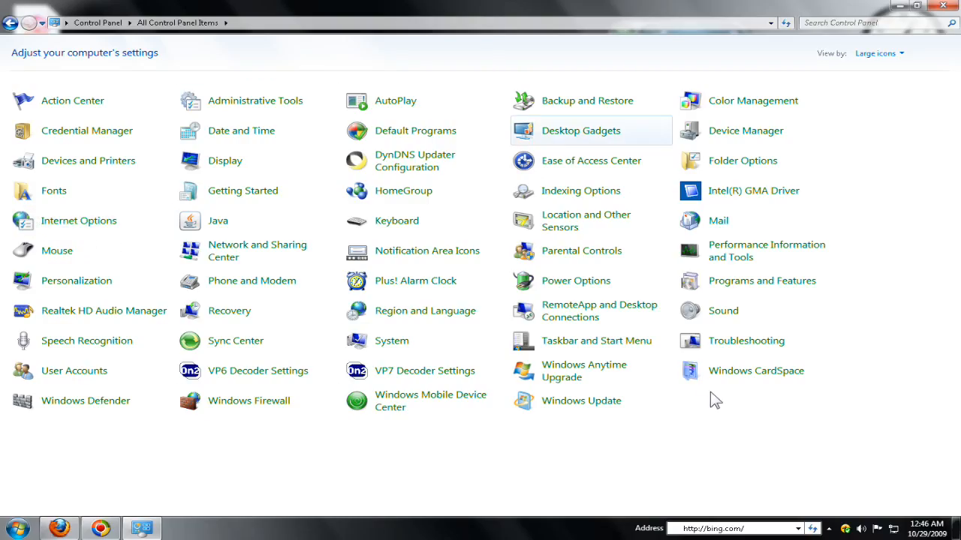
mouse_move(761, 280)
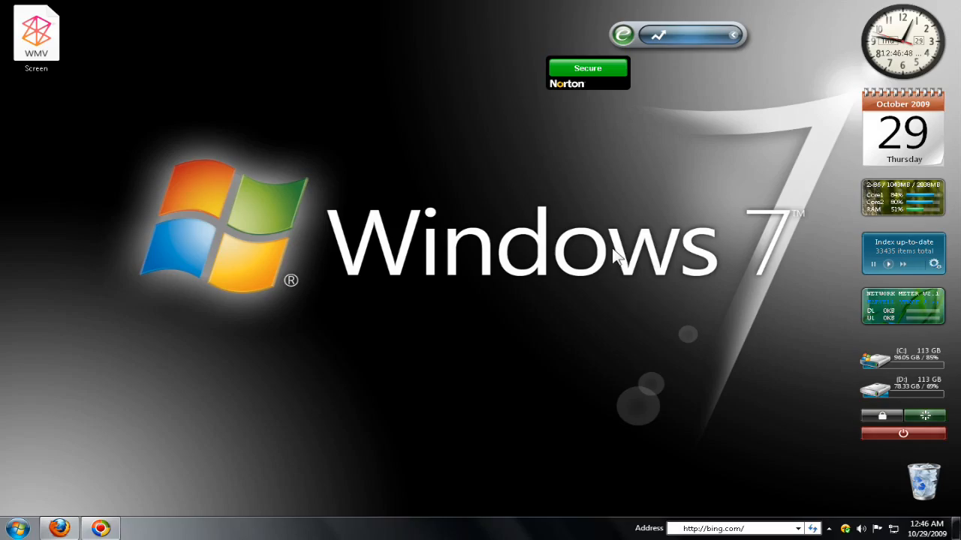
mouse_move(356, 347)
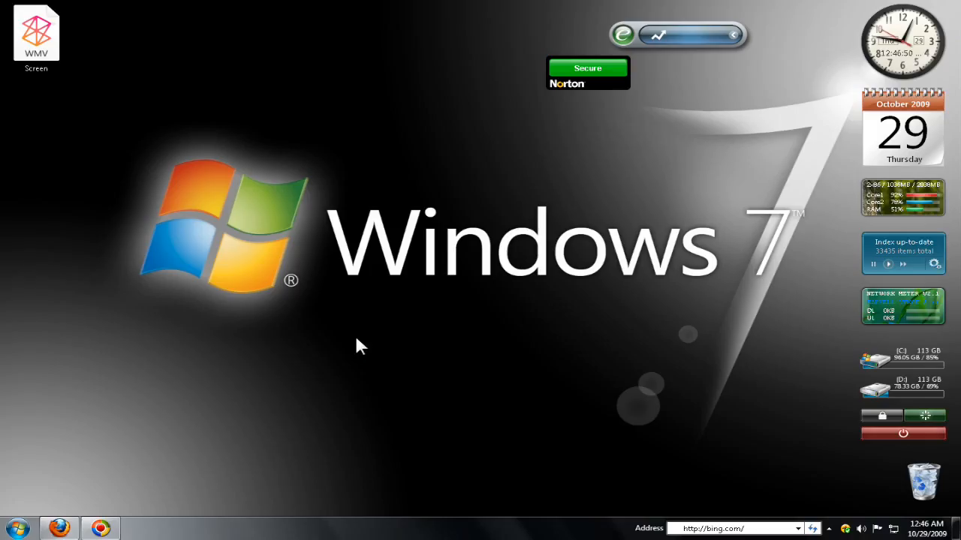
- Open Personalize from the desktop menu and scroll through the My Themes, Aero and Basic themes
right_click(360, 345)
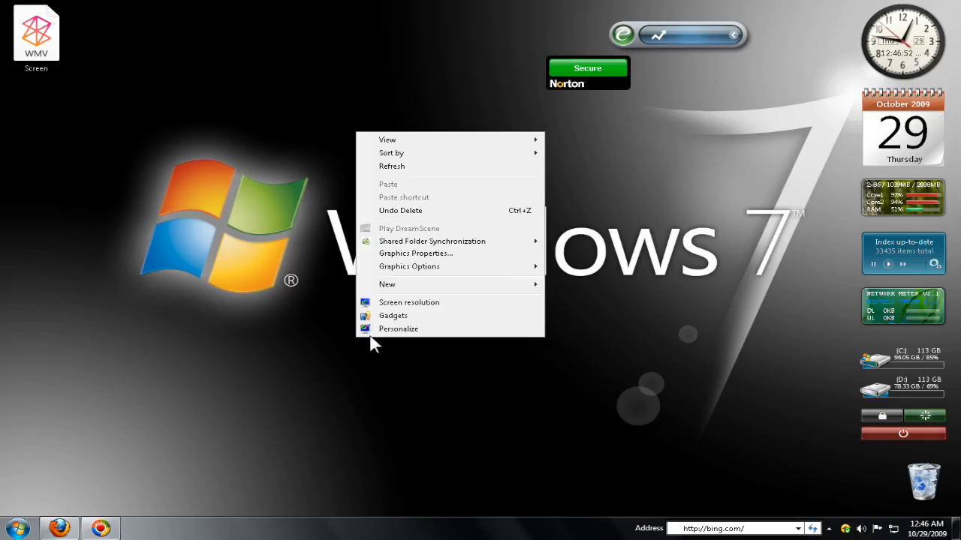
left_click(398, 328)
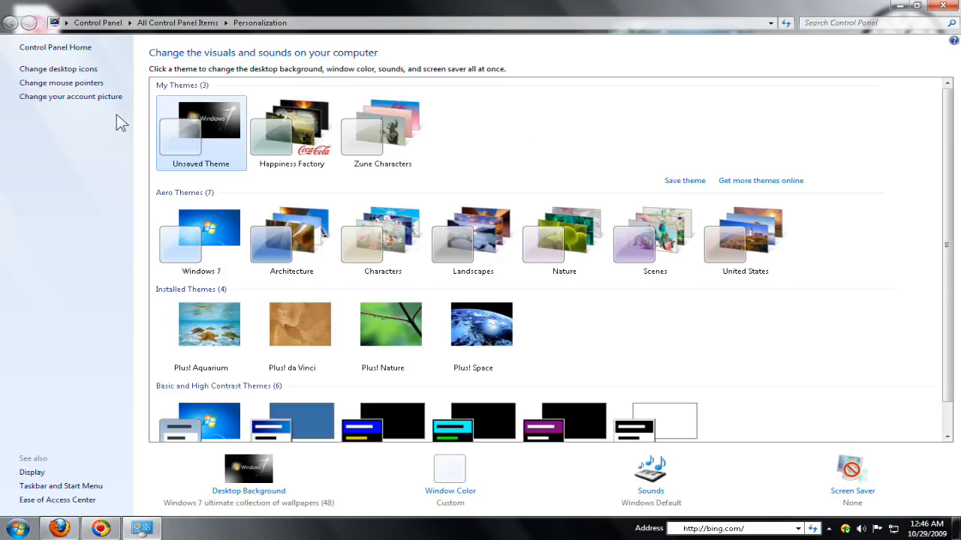
mouse_move(165, 204)
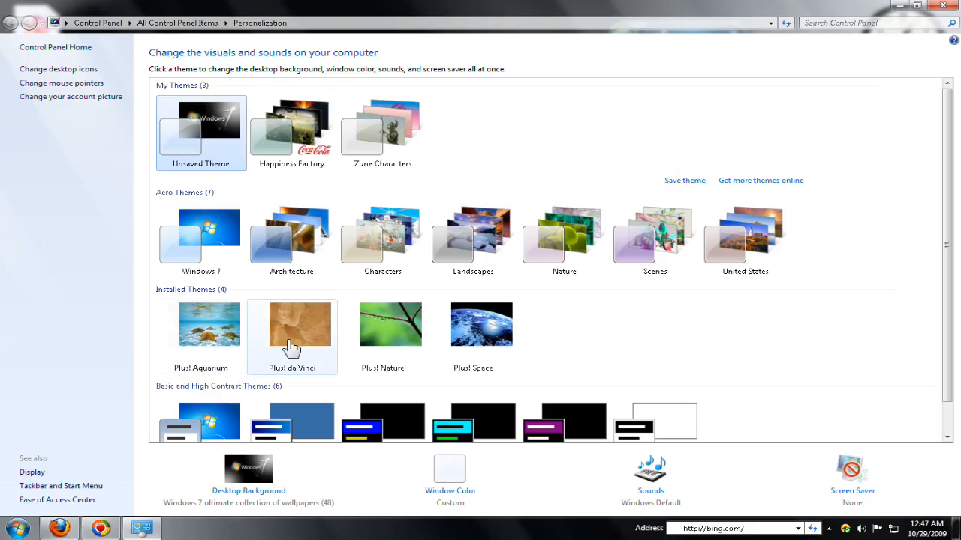
scroll("down", 3)
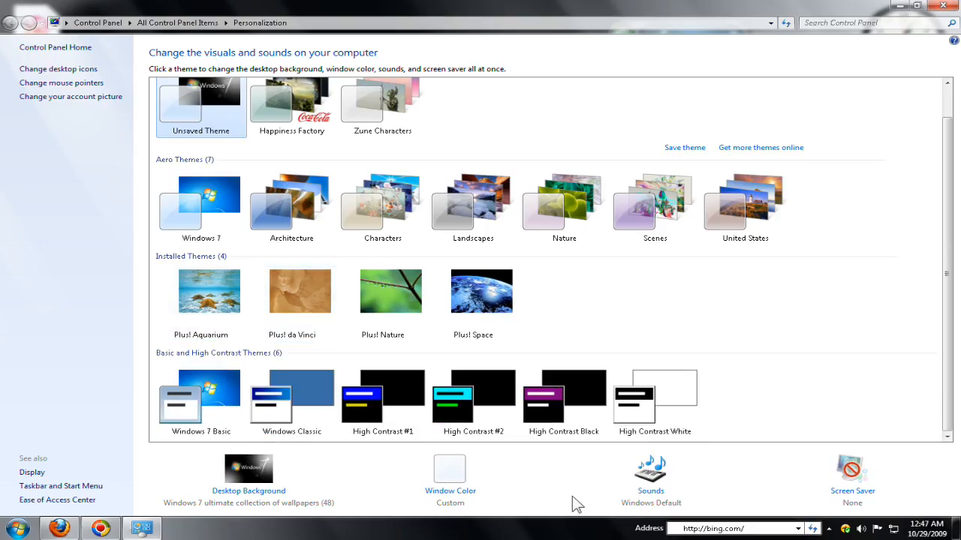
mouse_move(214, 499)
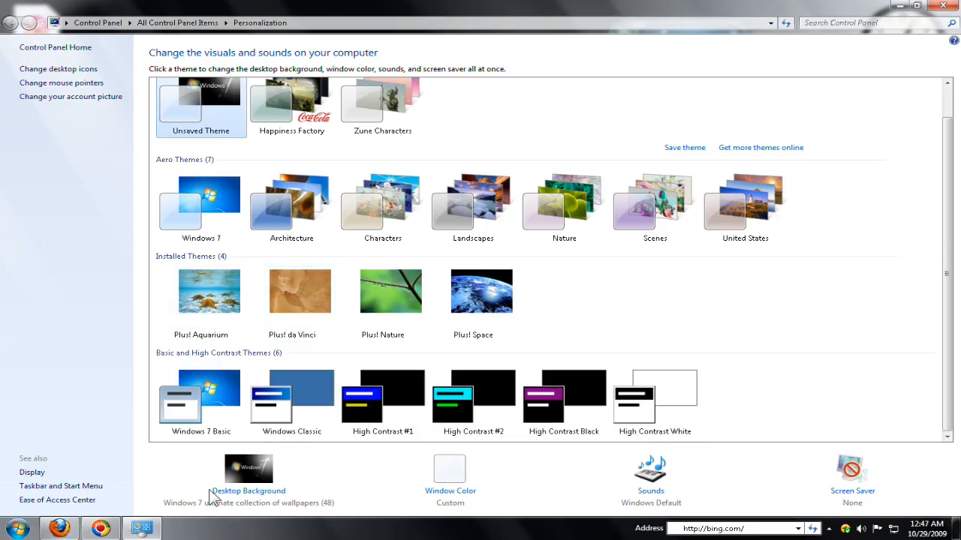
mouse_move(319, 499)
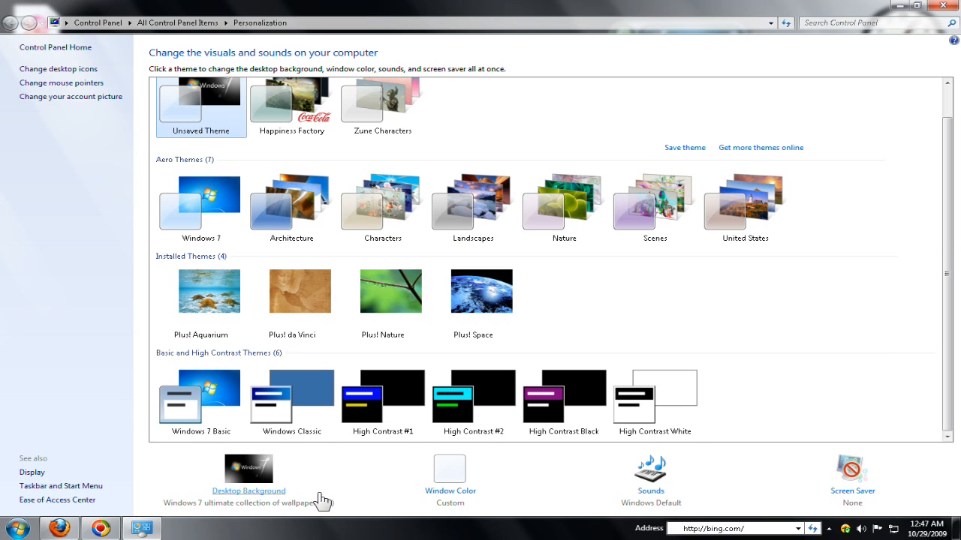
- Save a Fill-positioned background rotation of the black Windows picture and the blue wallpaper
left_click(249, 490)
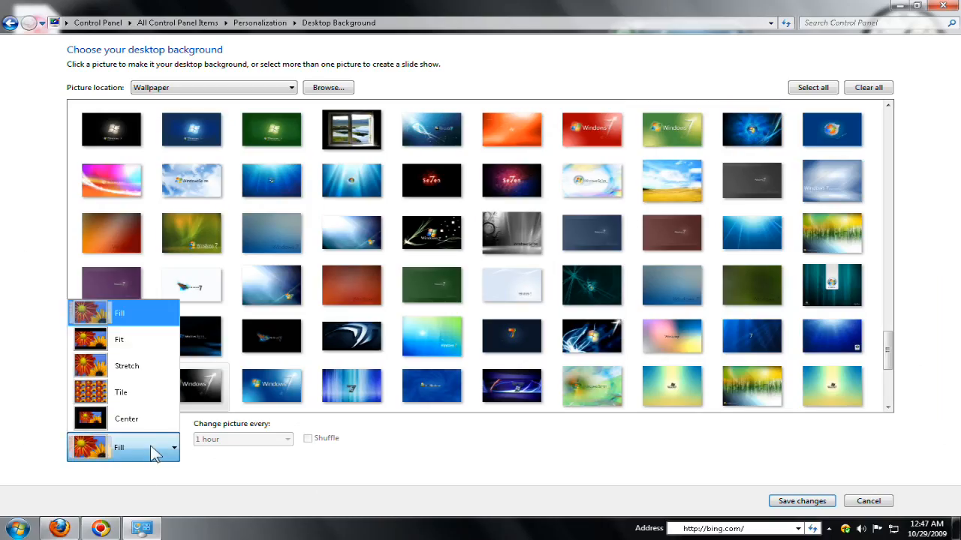
left_click(119, 312)
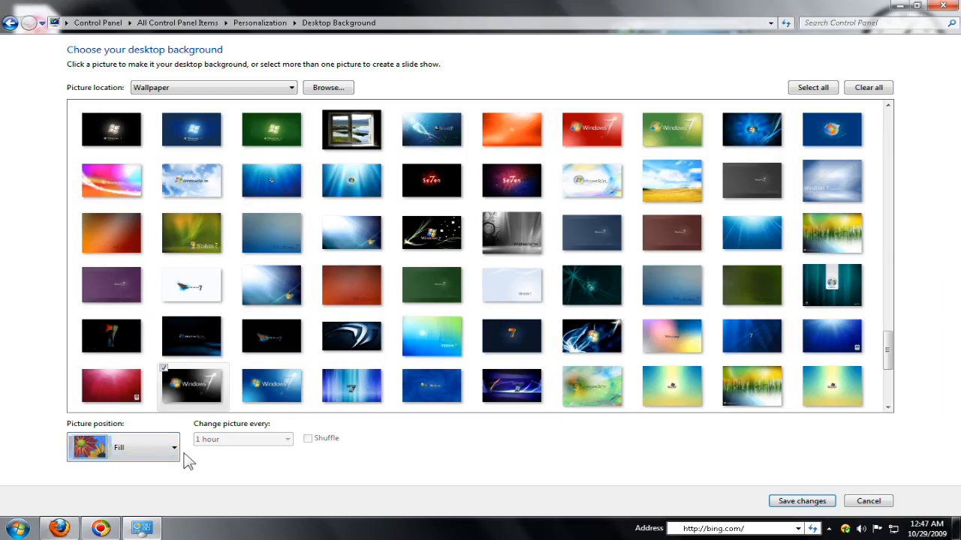
left_click(272, 384)
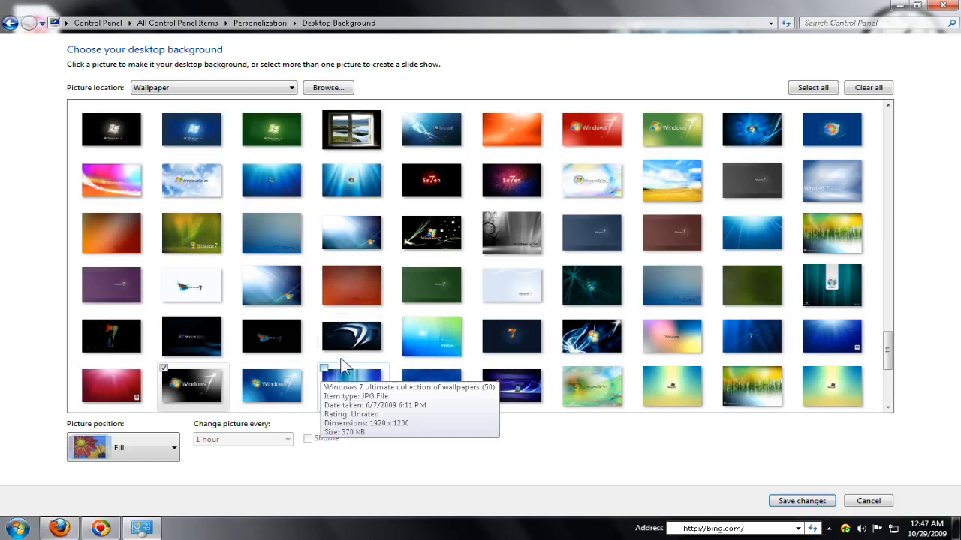
mouse_move(270, 429)
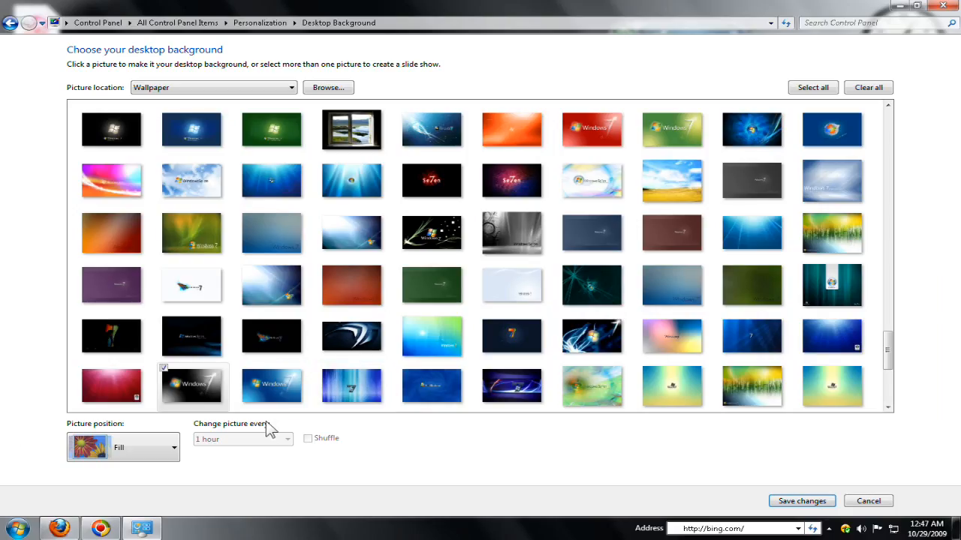
left_click(271, 285)
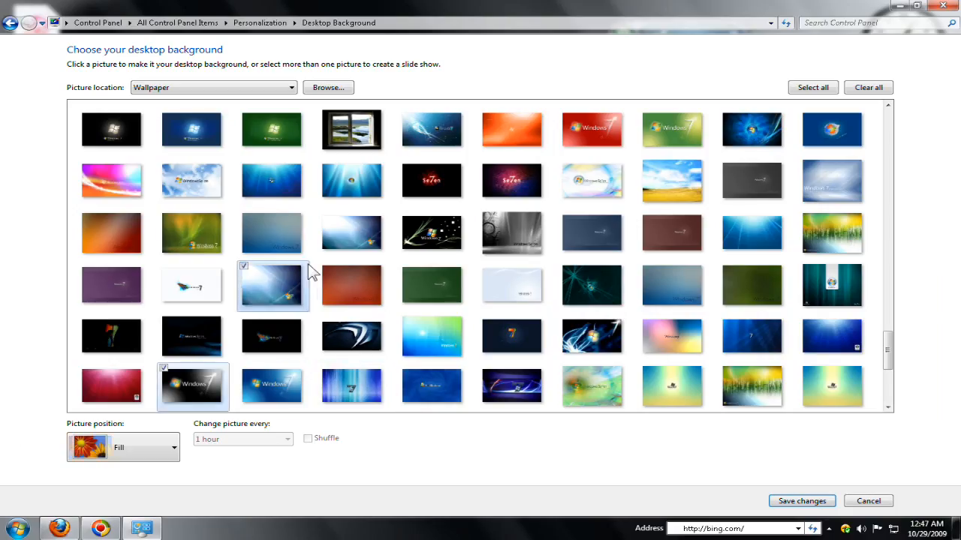
left_click(432, 286)
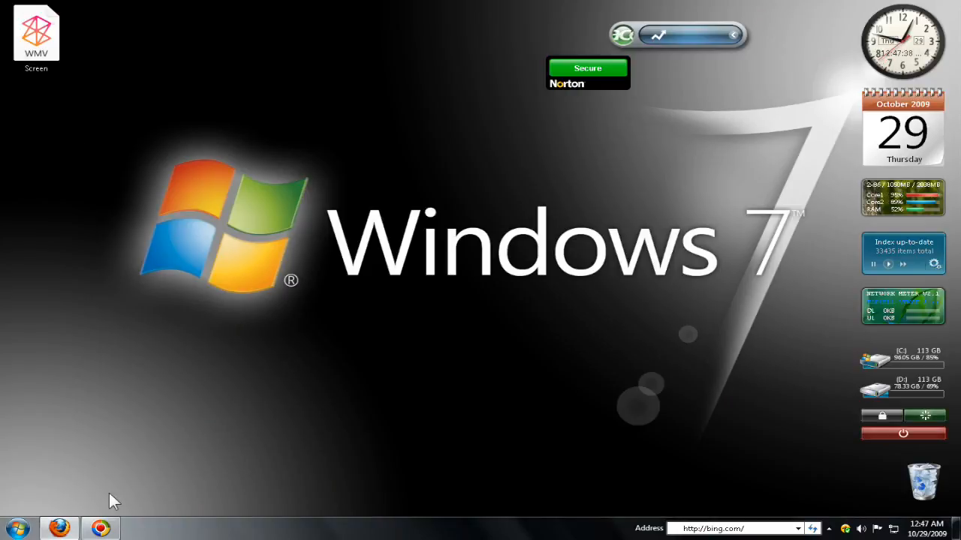
mouse_move(248, 523)
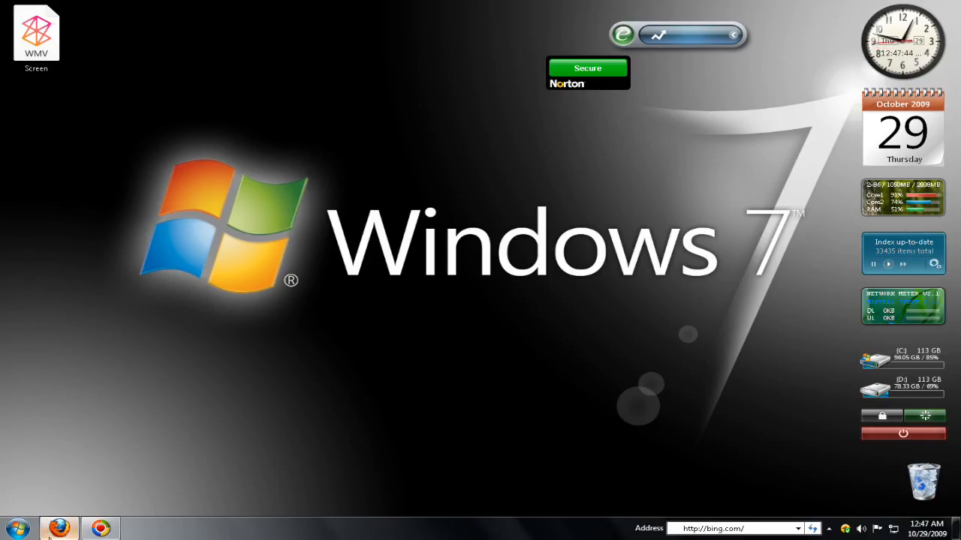
mouse_move(89, 463)
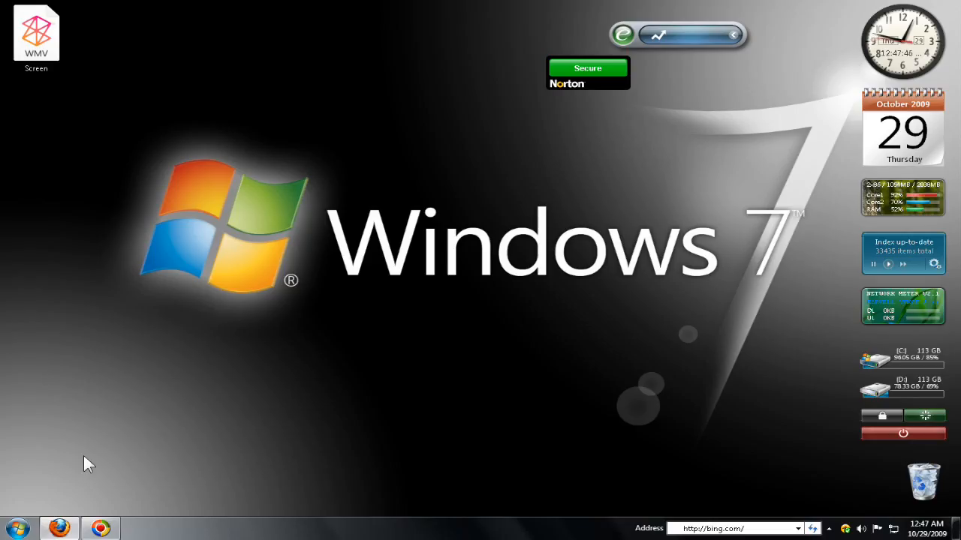
left_click(59, 528)
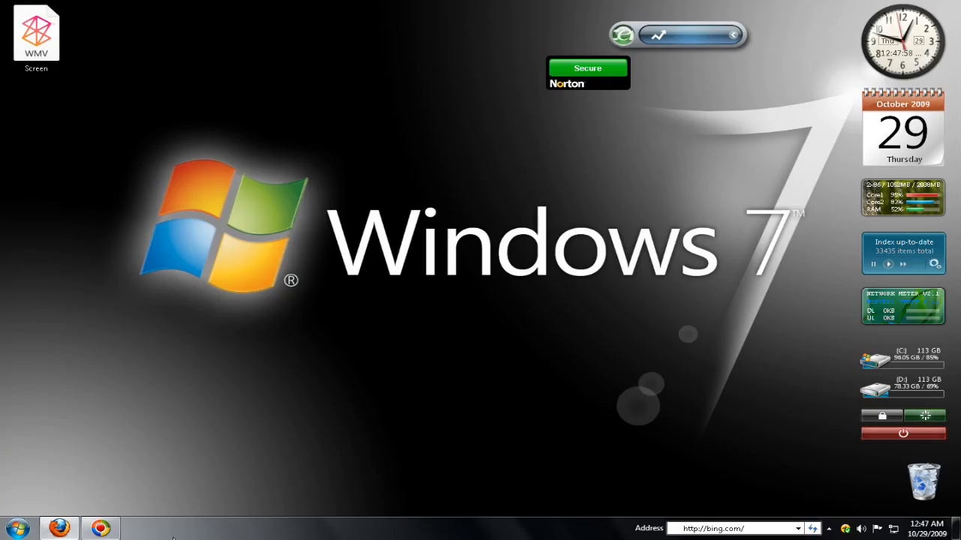
mouse_move(217, 533)
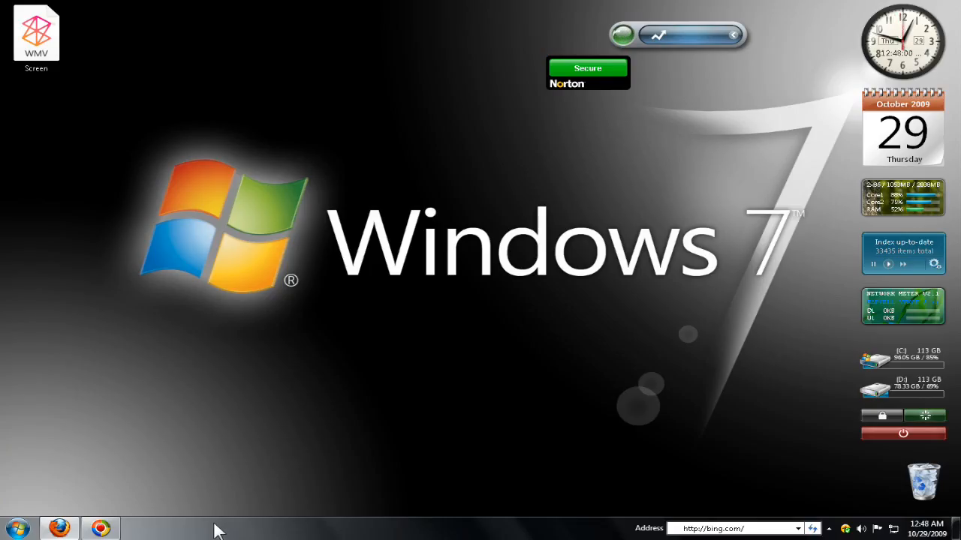
mouse_move(59, 528)
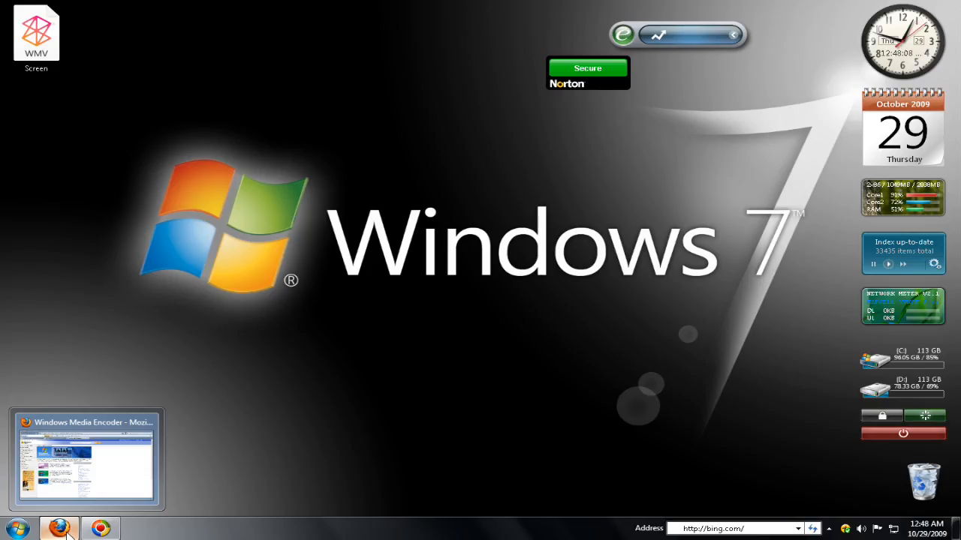
mouse_move(431, 465)
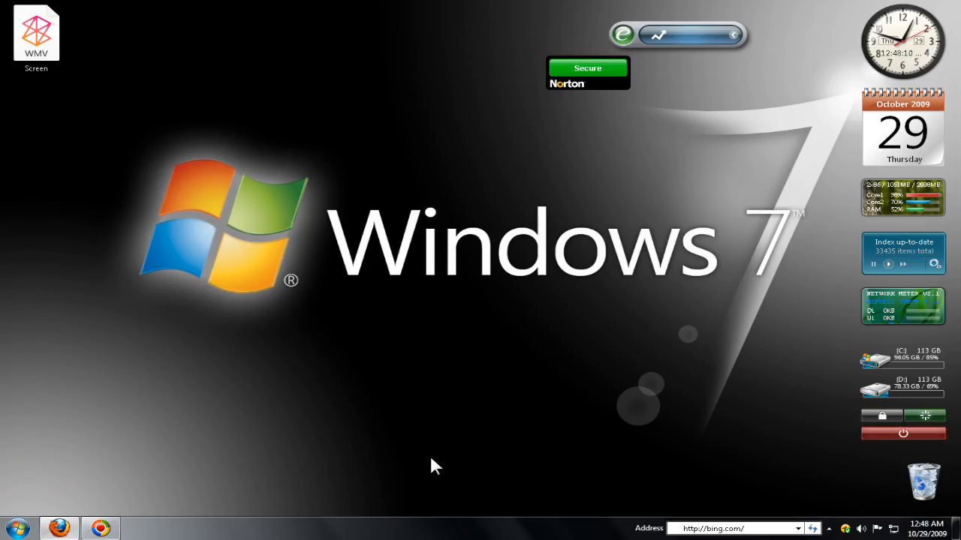
mouse_move(191, 529)
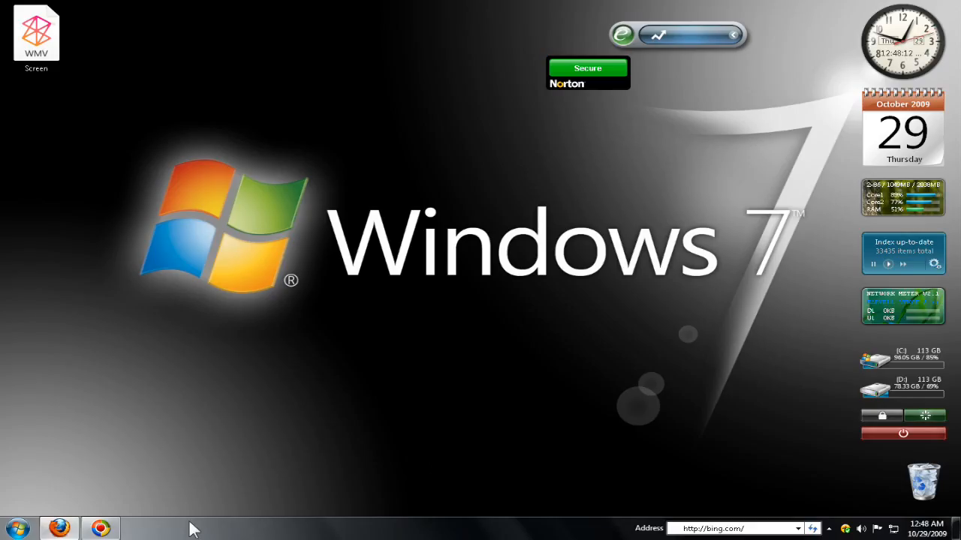
- Click the Start button at the left of the taskbar
left_click(17, 529)
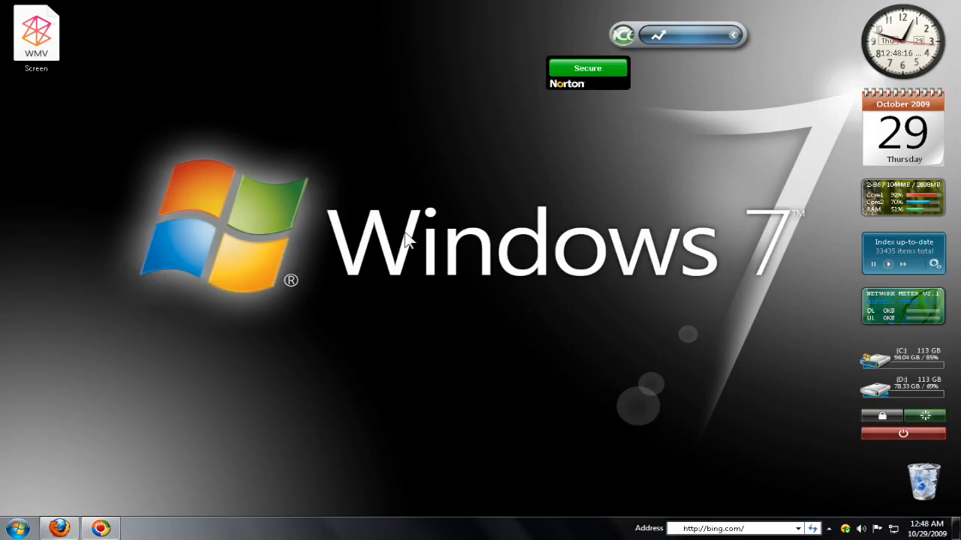
mouse_move(147, 242)
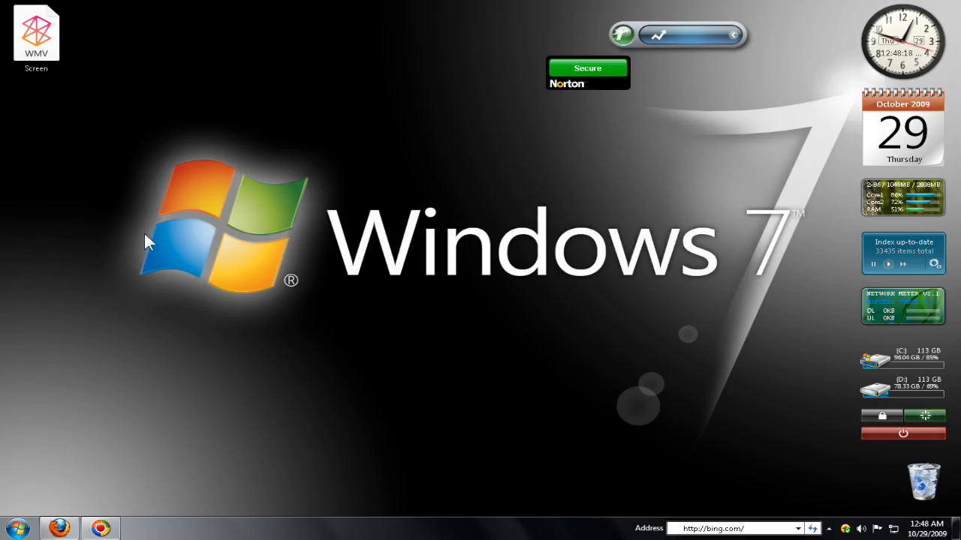
mouse_move(100, 528)
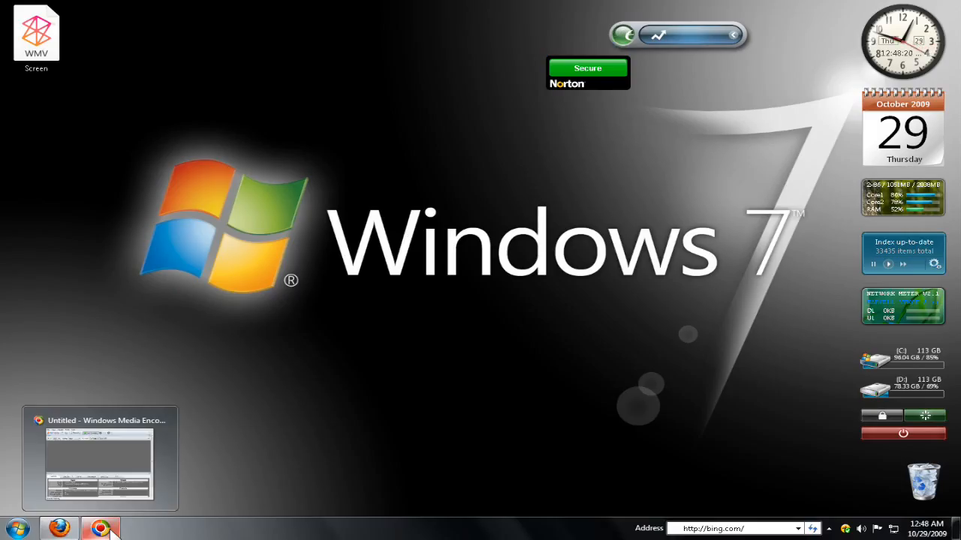